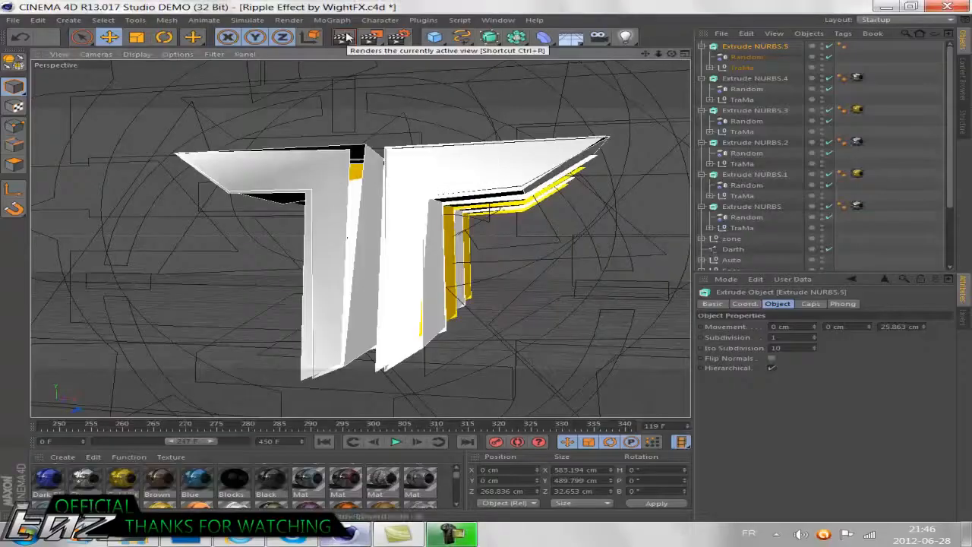
Render the active Perspective viewport of the extruded T logo.
{"action": "left_click", "coordinate": [340, 37]}
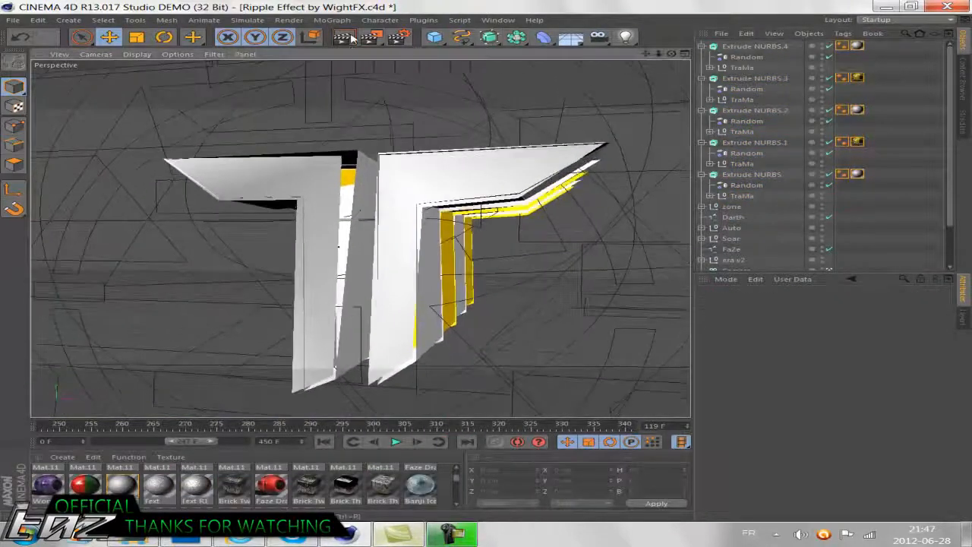
{"action": "left_click", "coordinate": [346, 37]}
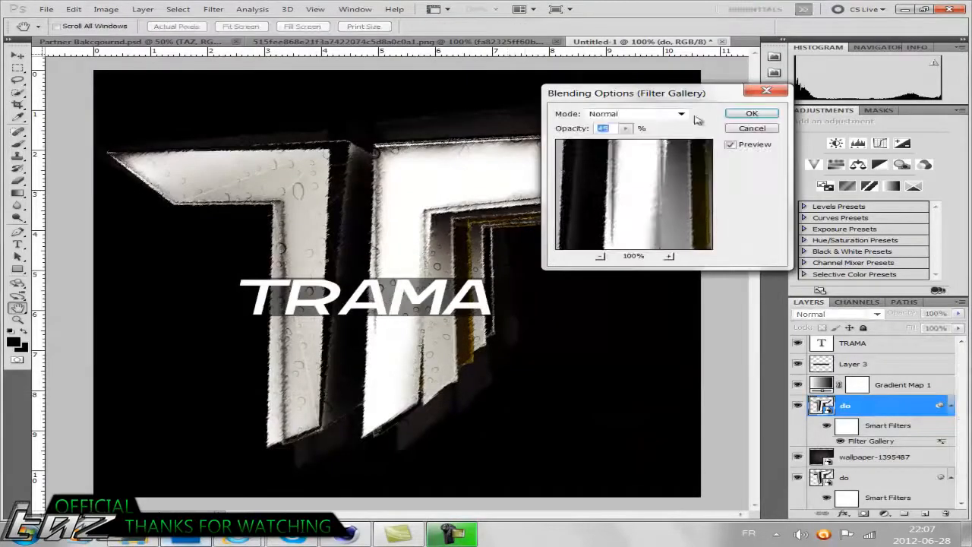
Confirm the smart filter's blending at Normal mode and 100% opacity.
{"action": "left_click", "coordinate": [751, 112]}
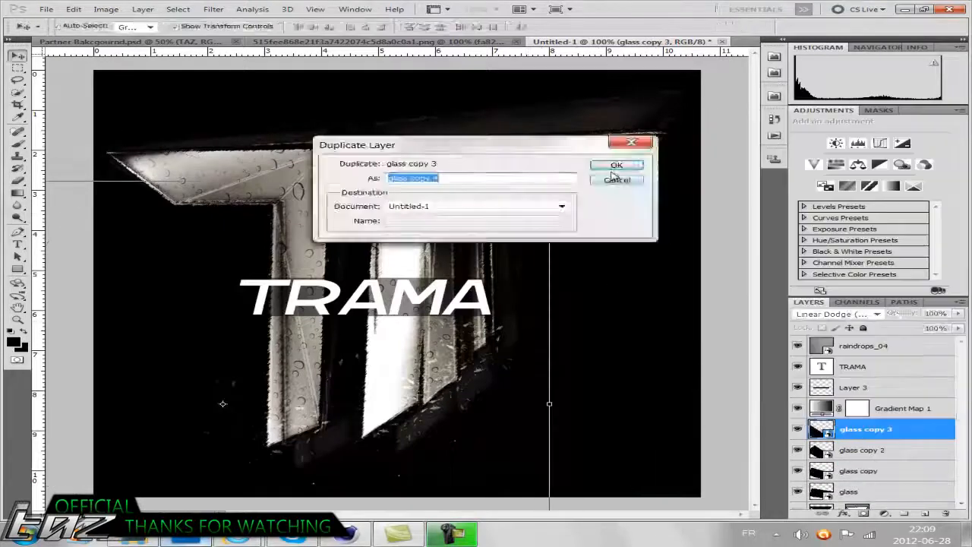
Confirm duplicating the glass copy 3 layer over the T logo.
{"action": "left_click", "coordinate": [617, 164]}
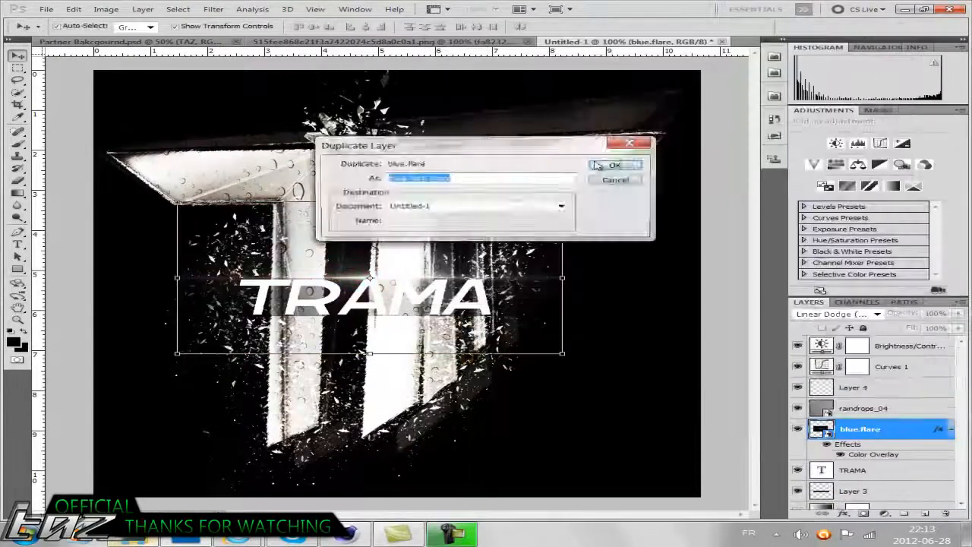
Duplicate the blue.flare layer and rasterize the copy for erasing.
{"action": "left_click", "coordinate": [615, 164]}
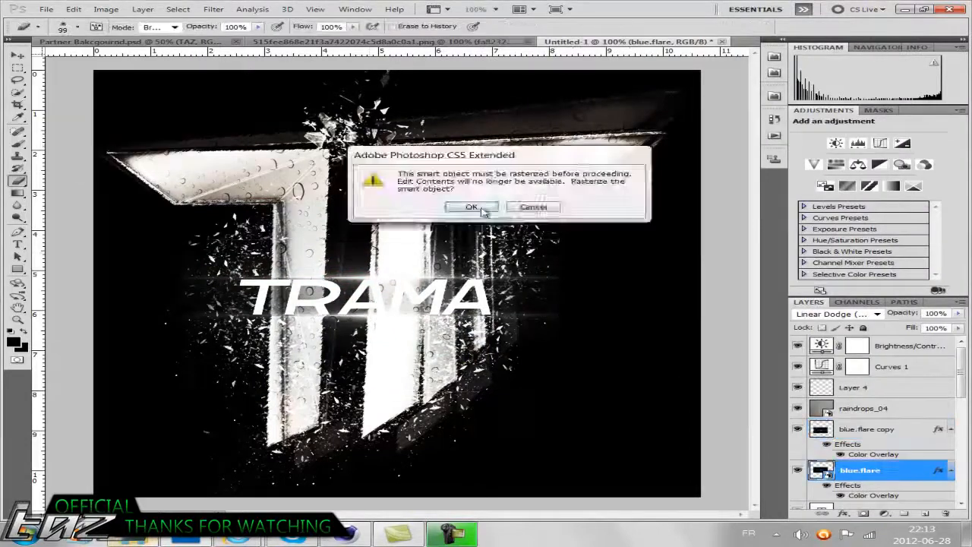
{"action": "left_click", "coordinate": [472, 207]}
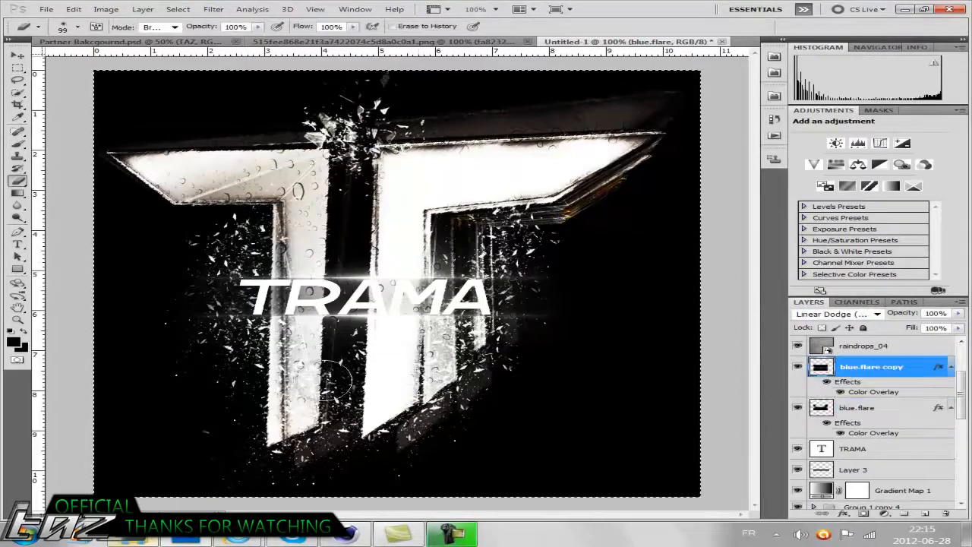
{"action": "left_click", "coordinate": [857, 471]}
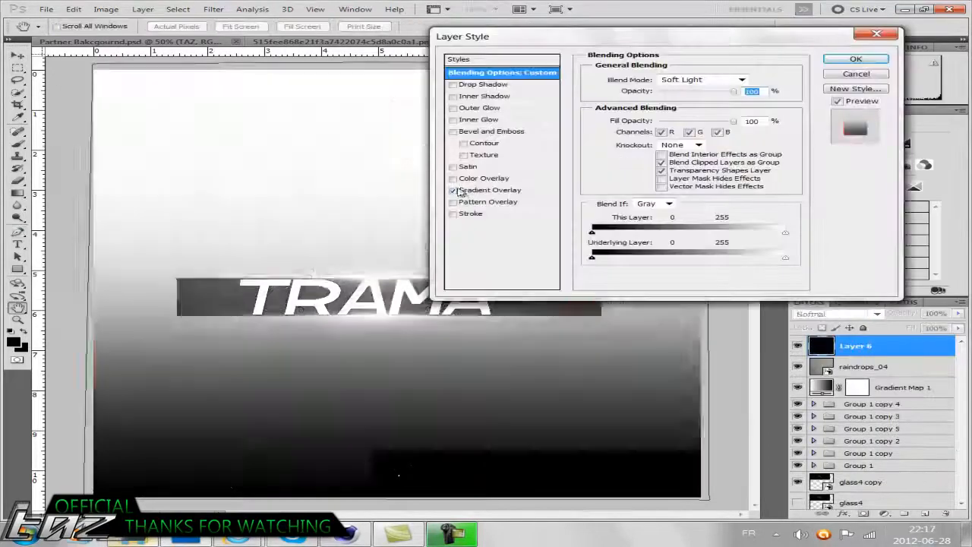
Pick a gradient preset for the Gradient Map and apply a red Hue color overlay on Layer 6.
{"action": "left_click", "coordinate": [854, 58]}
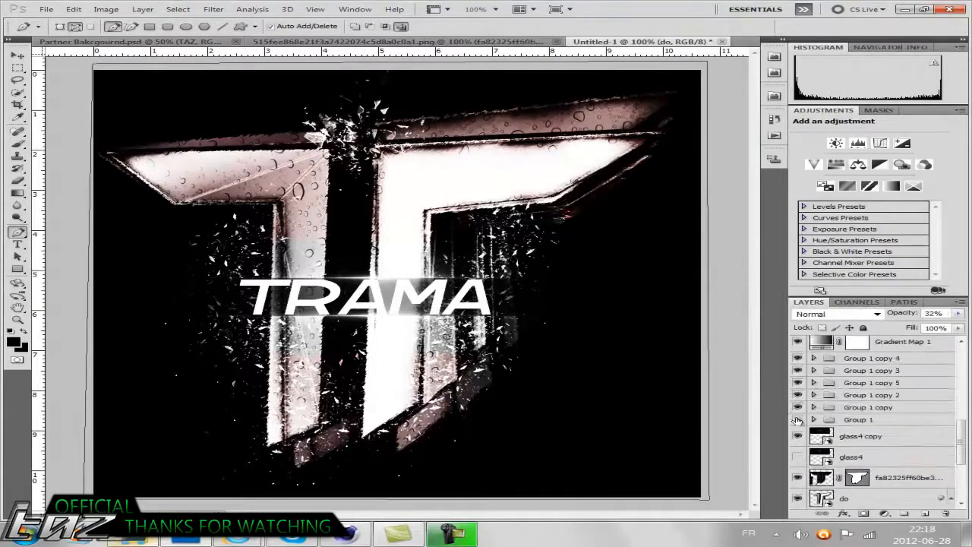
{"action": "double_click", "coordinate": [821, 340]}
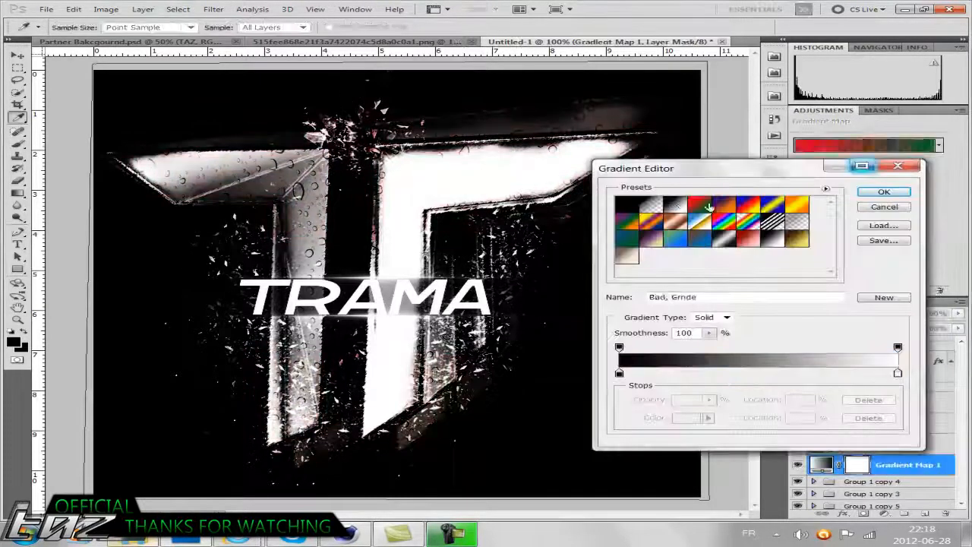
{"action": "left_click", "coordinate": [883, 191]}
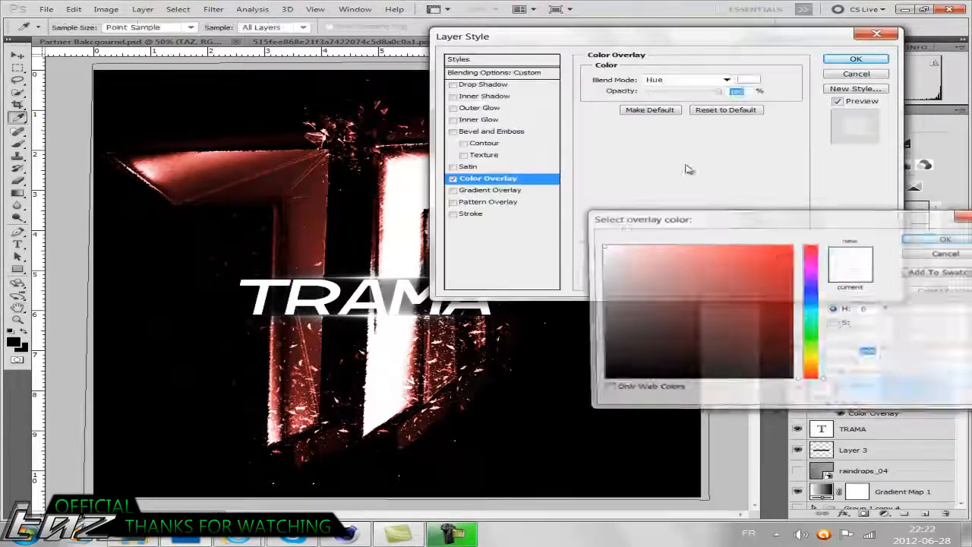
{"action": "left_click", "coordinate": [851, 60]}
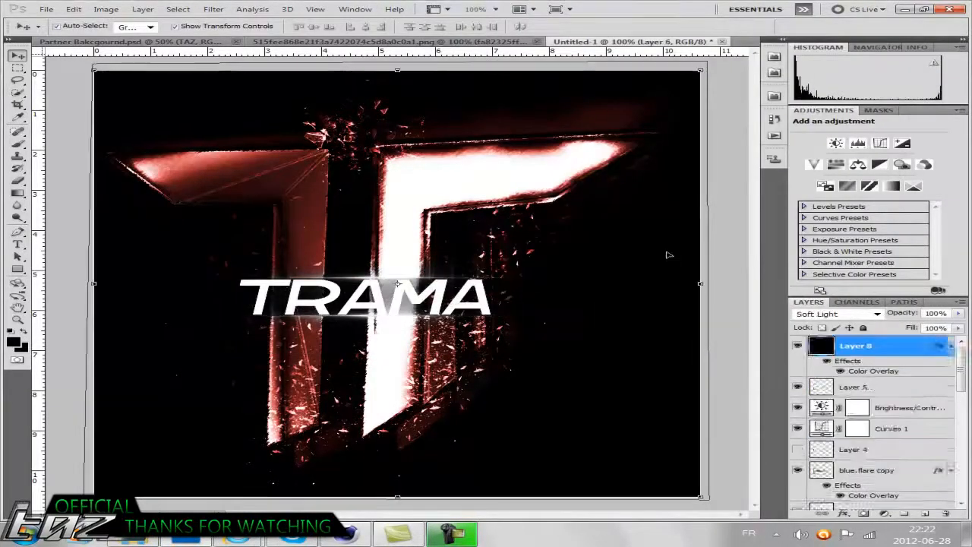